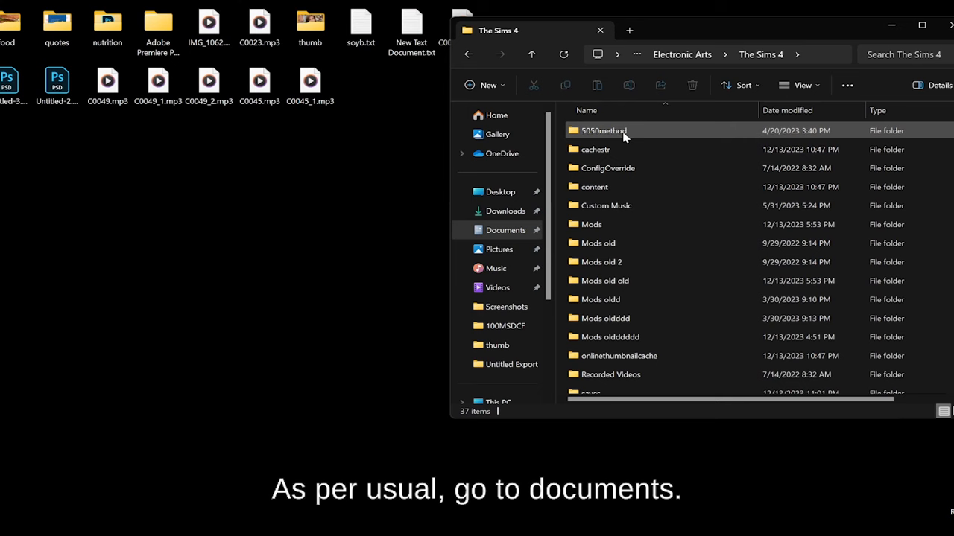
Step: Move the Mods folder from The Sims 4 folder onto the desktop
click(506, 229)
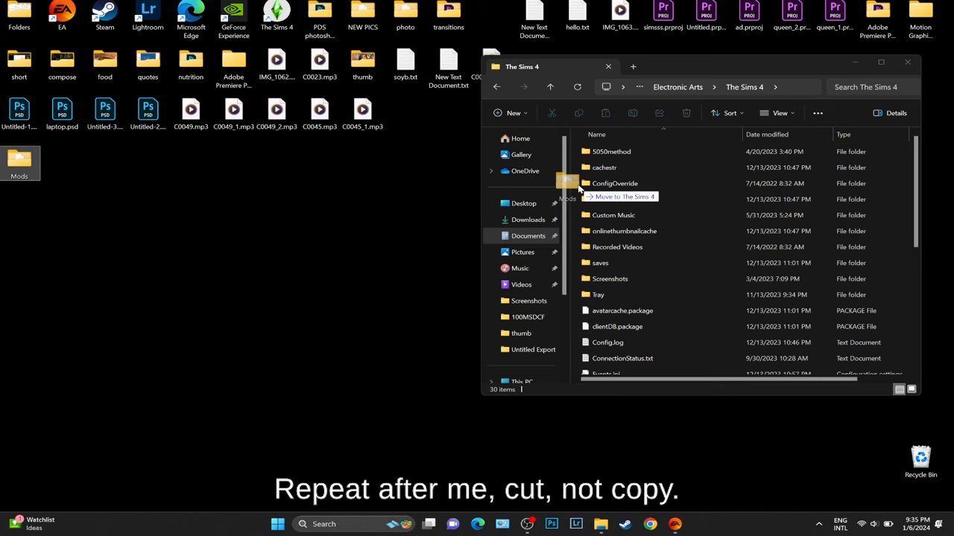
Step: Cut the Mods folder from the desktop and paste it back into The Sims 4
right_click(601, 369)
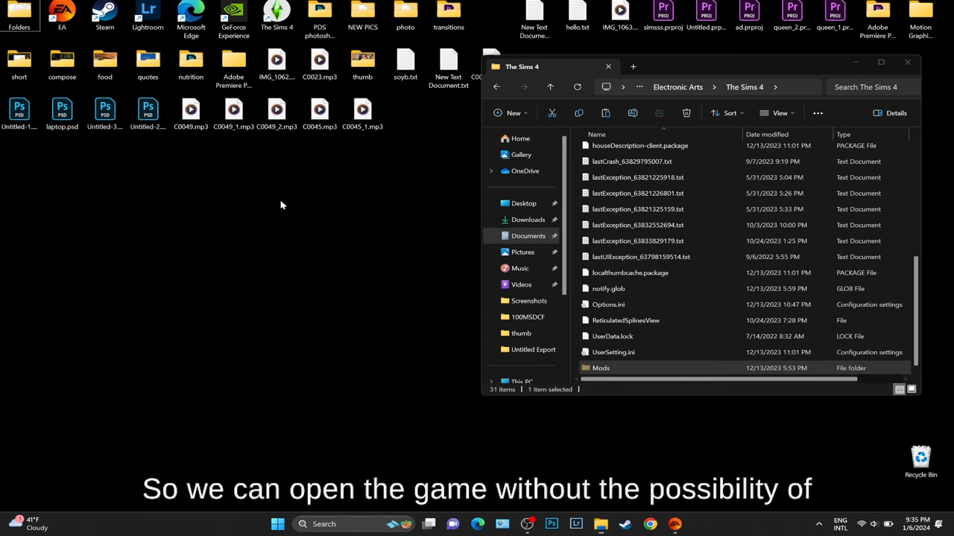
Step: Open the Mods folder and search it for 'ts4script' script mod files
double_click(600, 368)
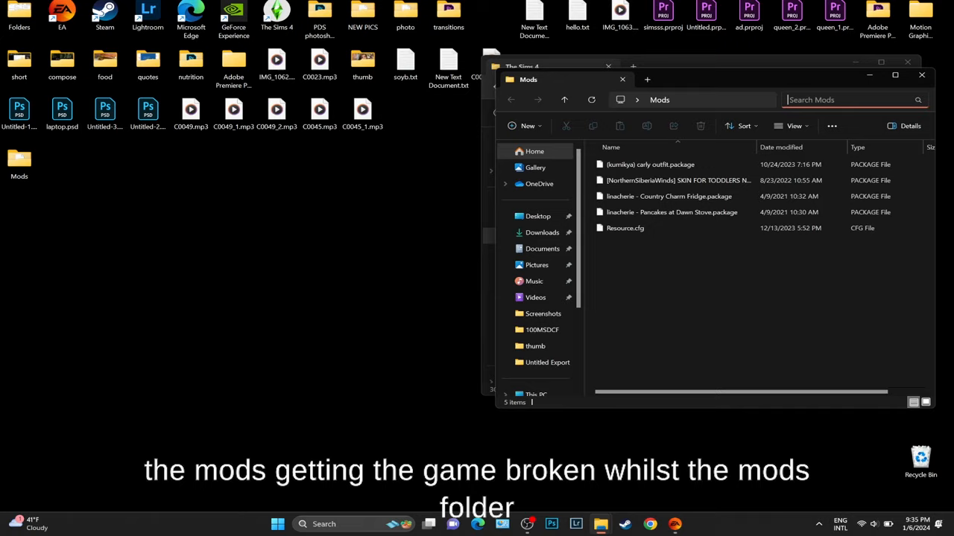
text(ts4script)
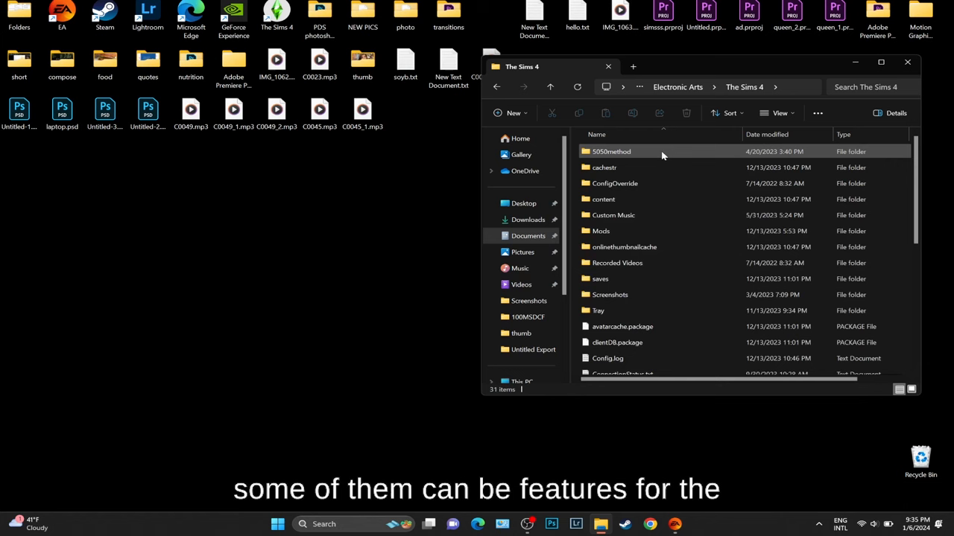
Step: Search Windows for 'sec' to surface Windows Security as the best match
scroll(down, 3)
text(sec)
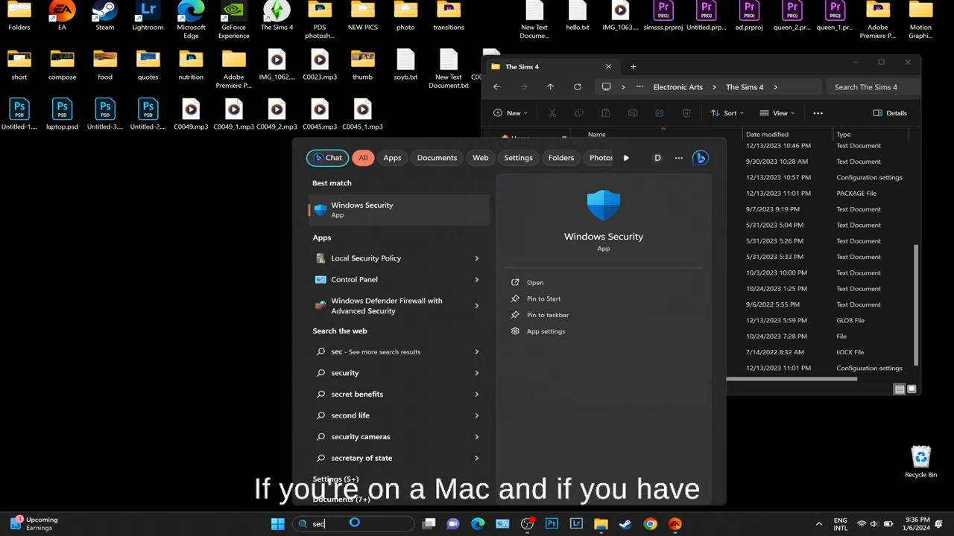
Step: Launch Windows Security and scroll its threat protection settings down to the exclusions list
click(534, 282)
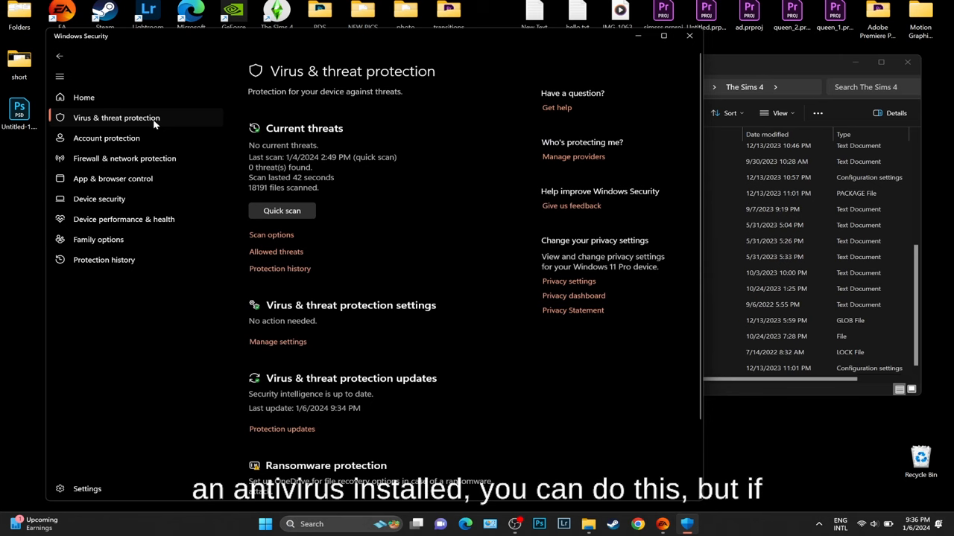
scroll(down, 3)
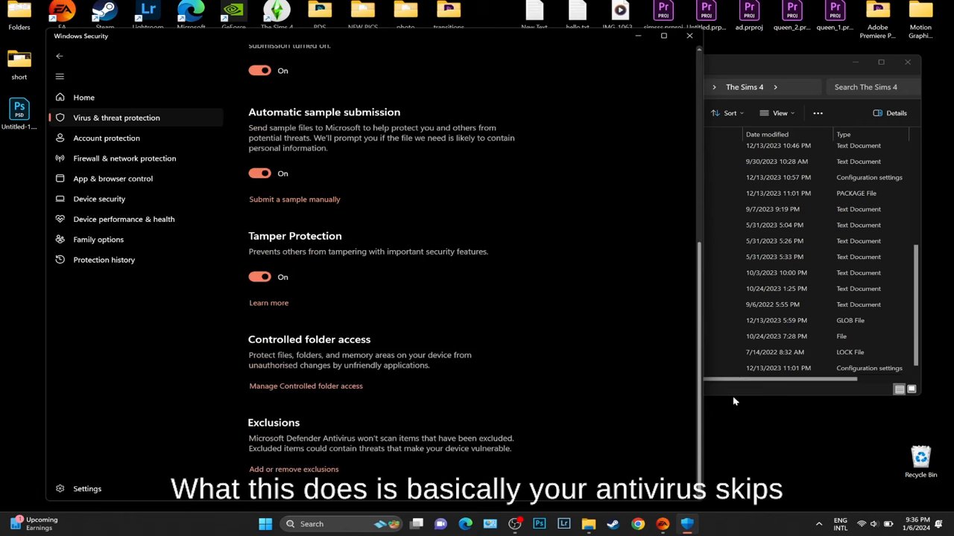
click(293, 469)
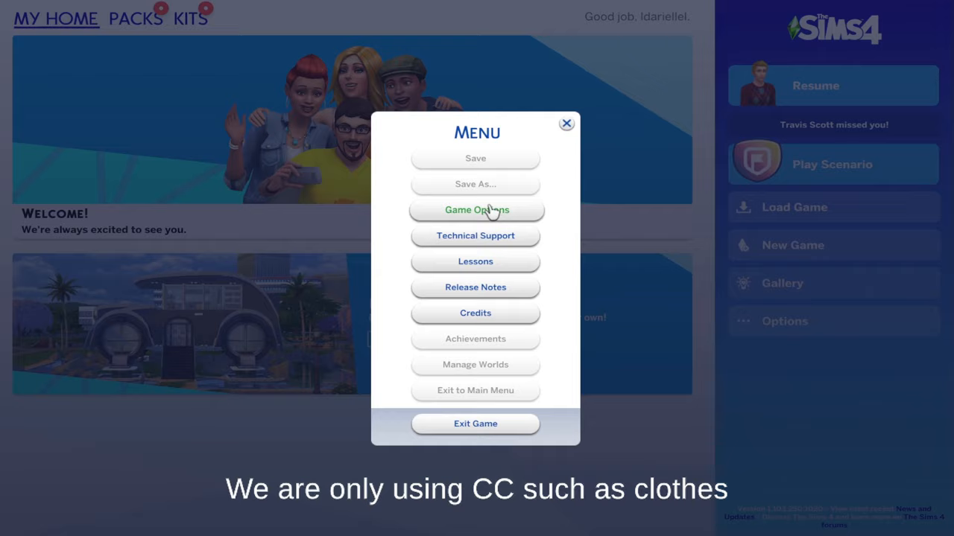
Step: Close the game menu and resume the last played household
click(565, 123)
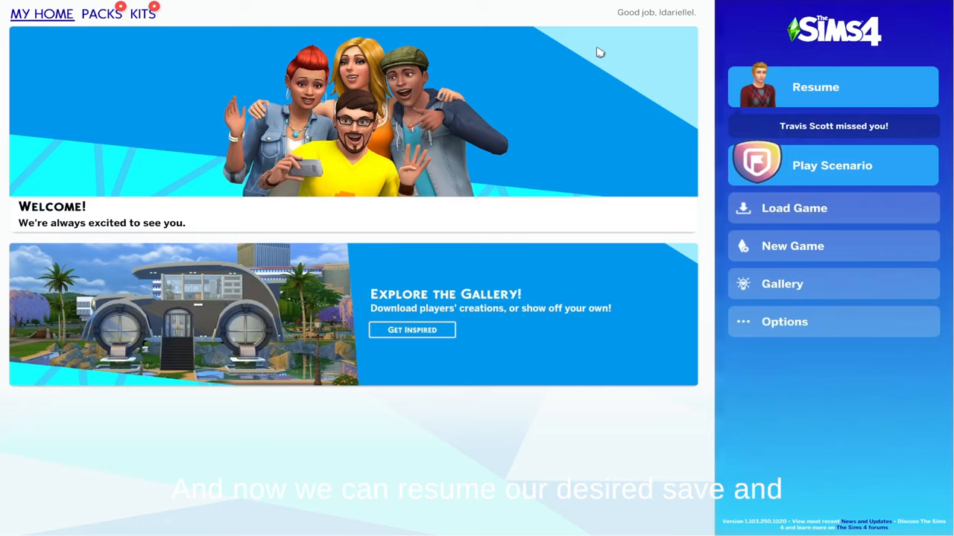
click(815, 87)
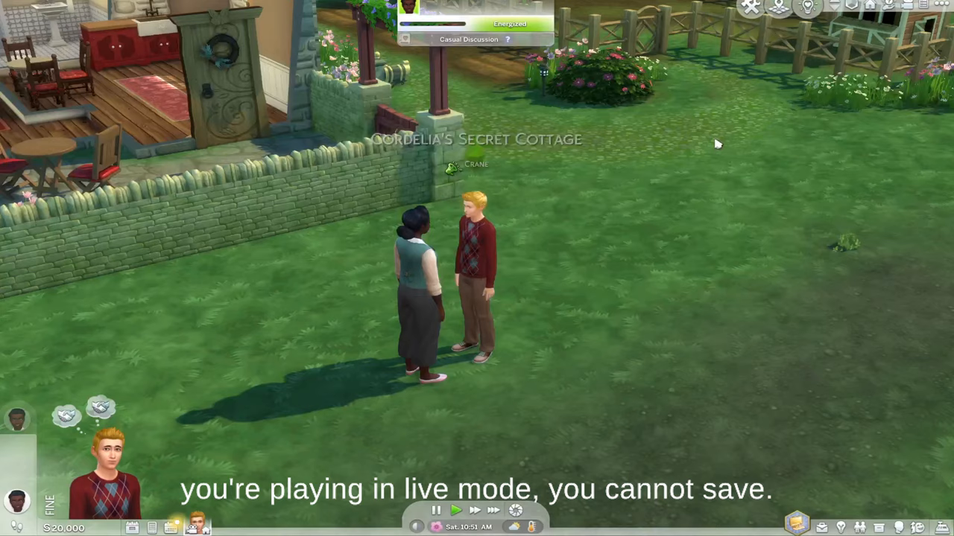
Step: Save the game from the Esc menu, then quit via Exit Game and Save and Exit
key(Escape)
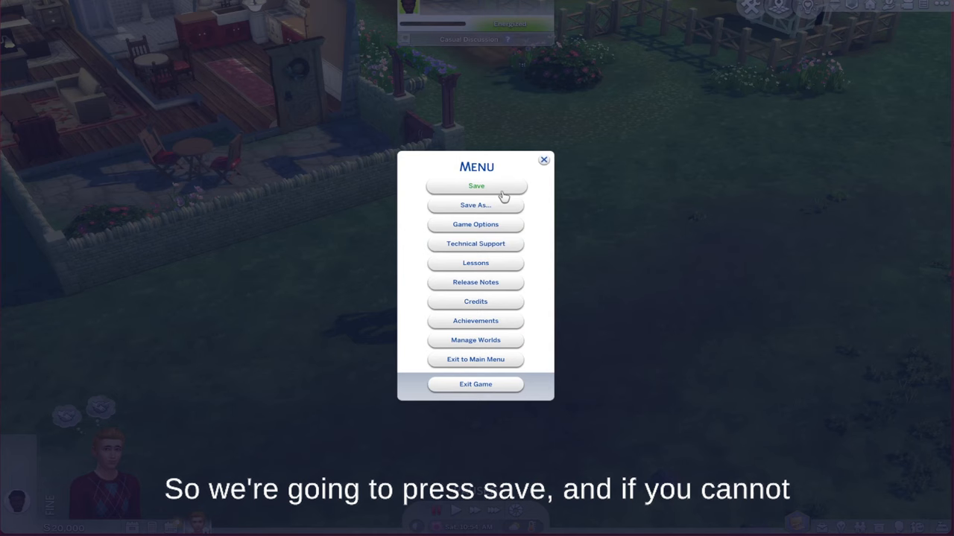
click(476, 186)
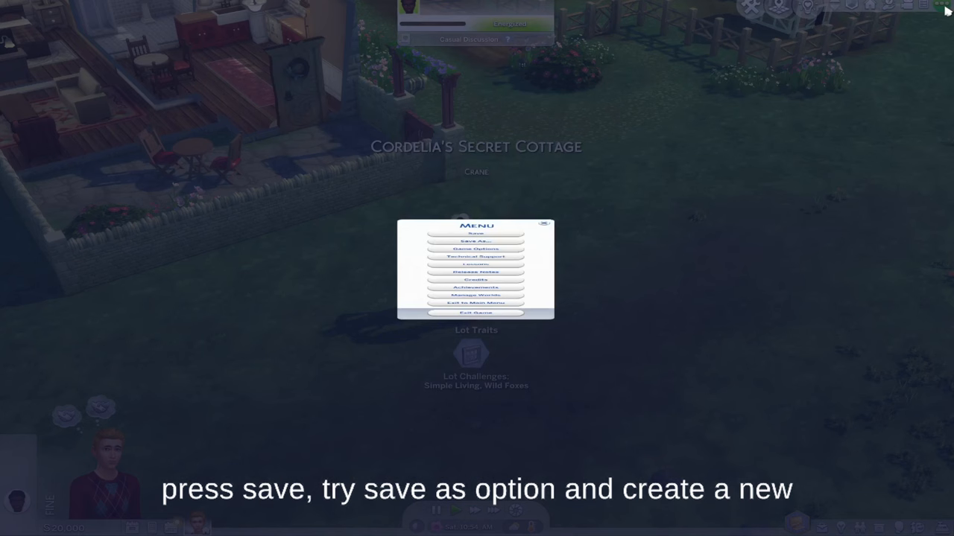
click(545, 225)
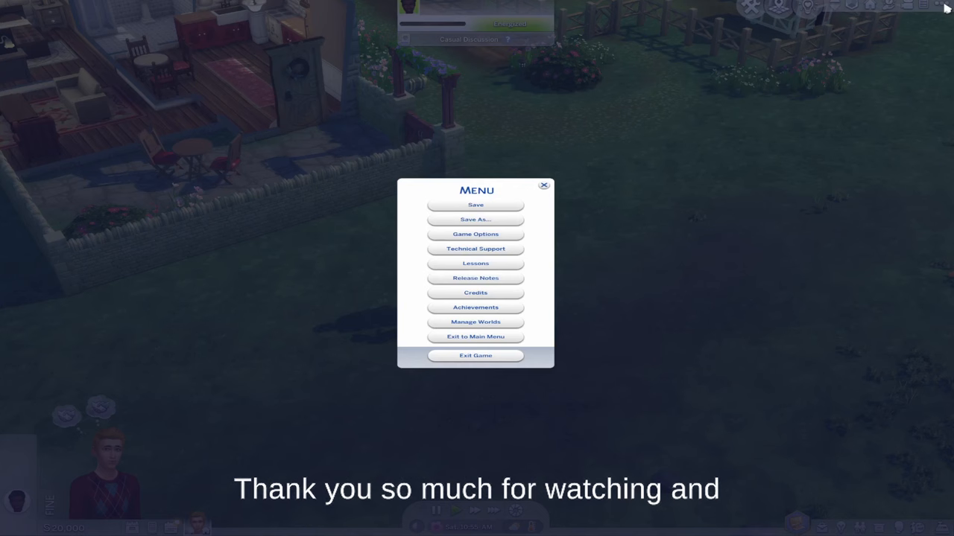
click(476, 355)
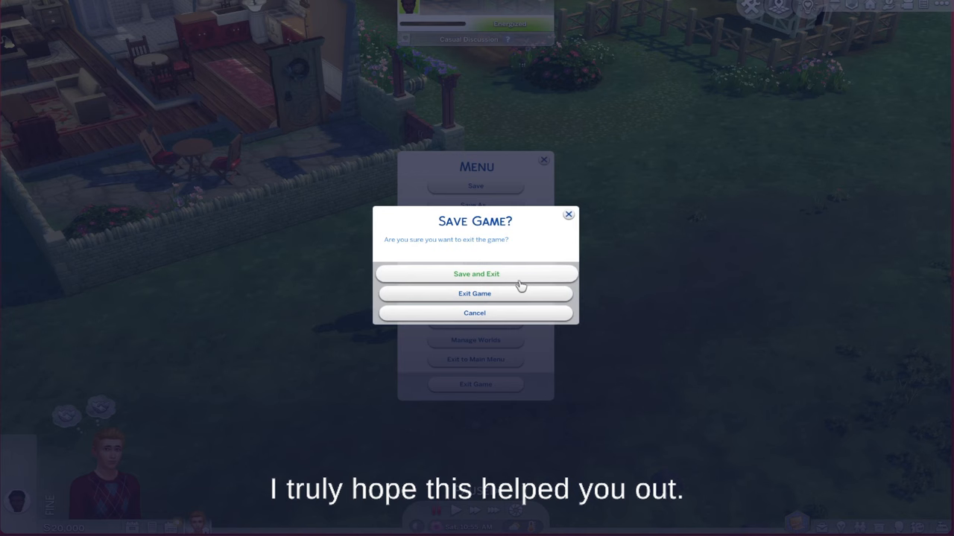
click(475, 312)
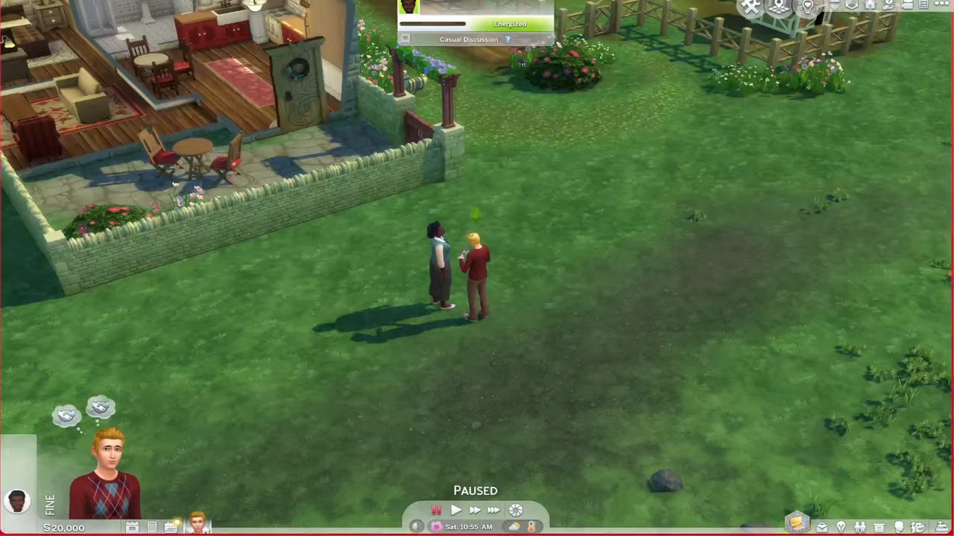